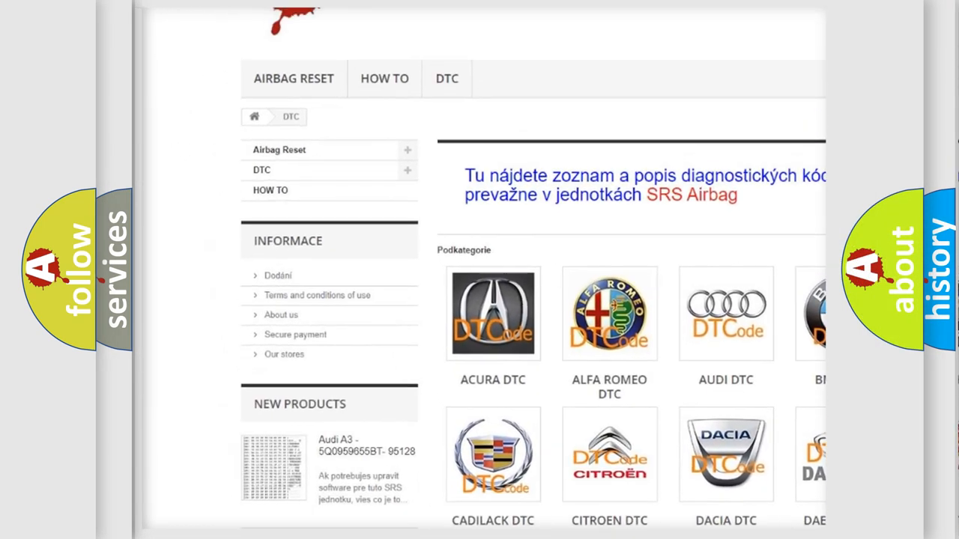
scroll(down, 3)
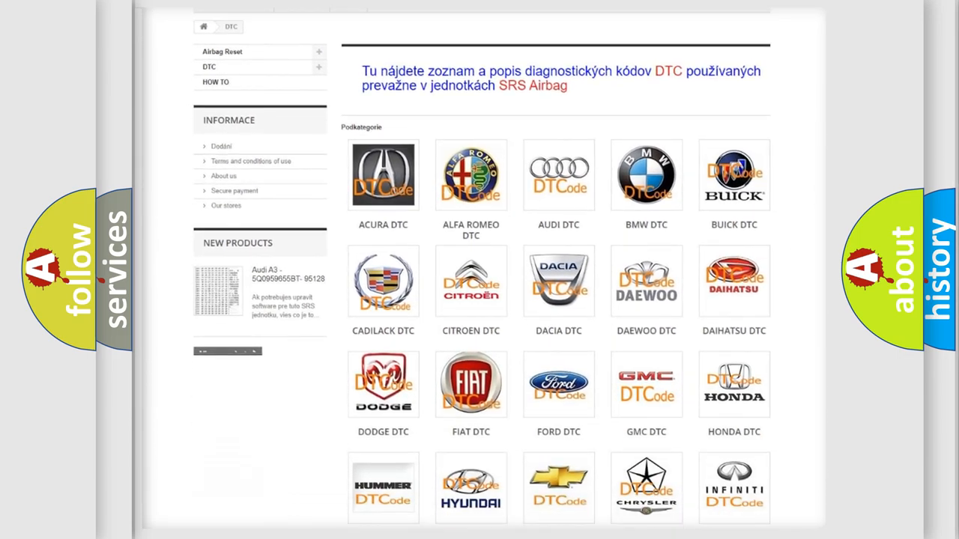
scroll(down, 3)
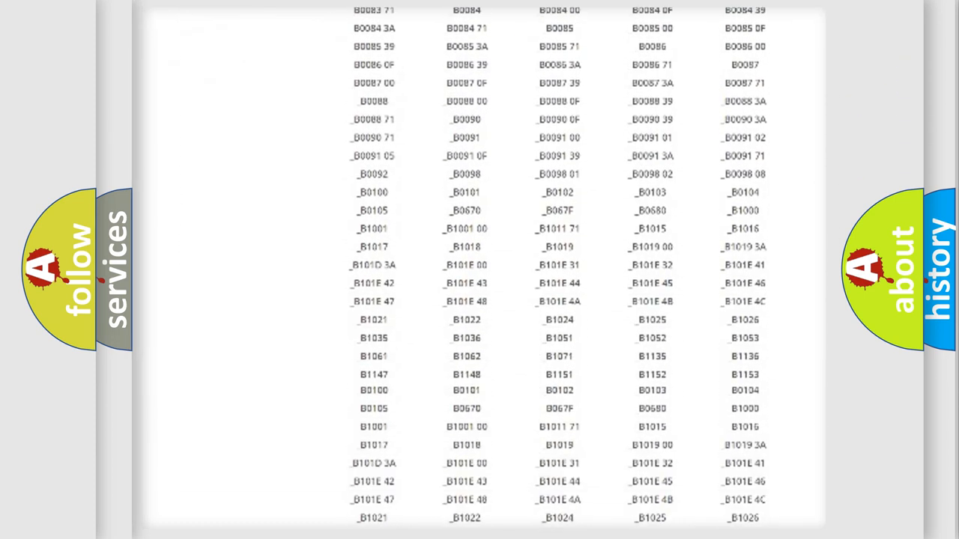
scroll(up, 3)
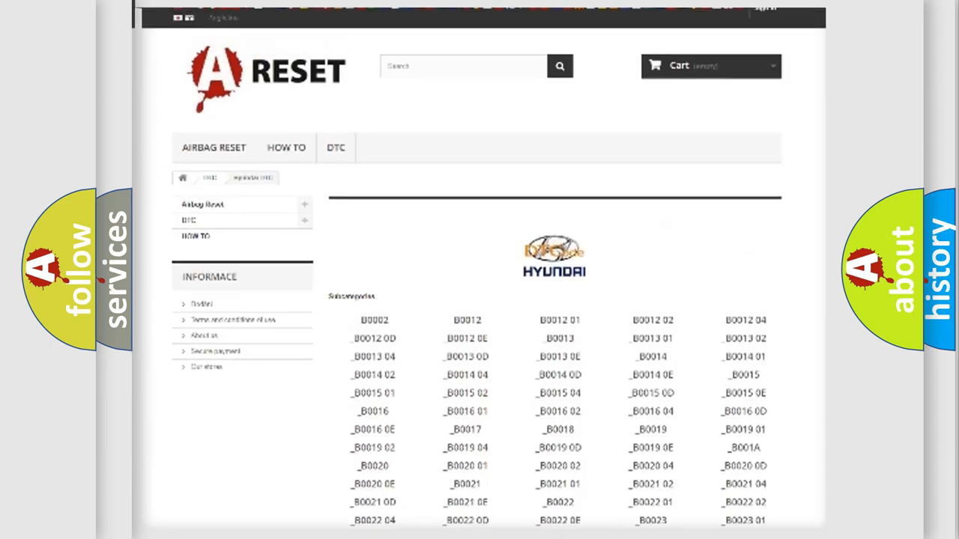